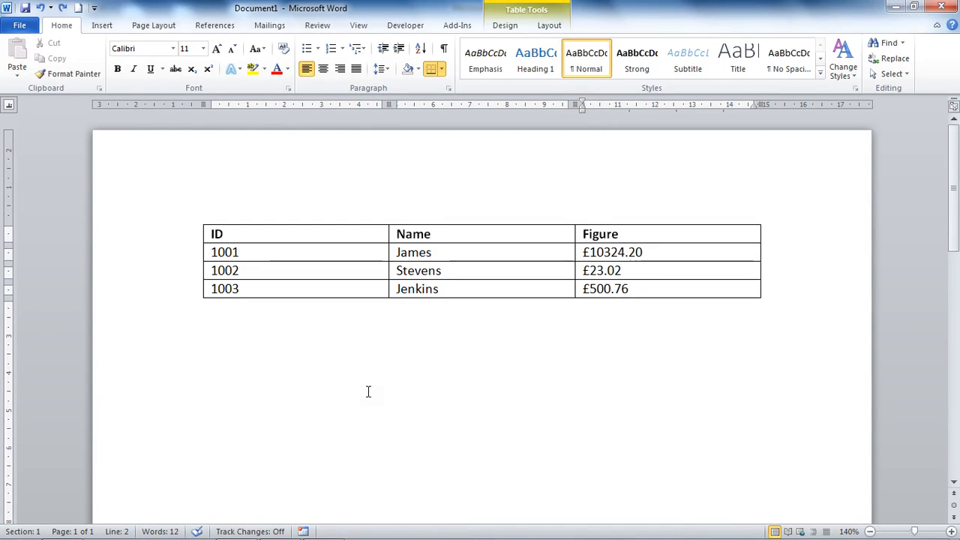
Step: Select the three Figure column amounts, starting at £10324.20, and make them left-aligned
left_click(619, 271)
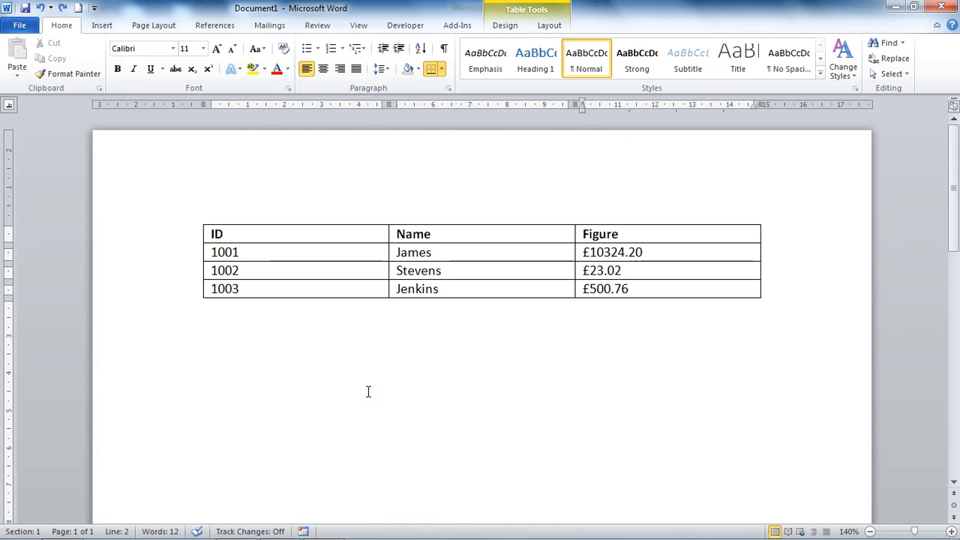
left_click(621, 270)
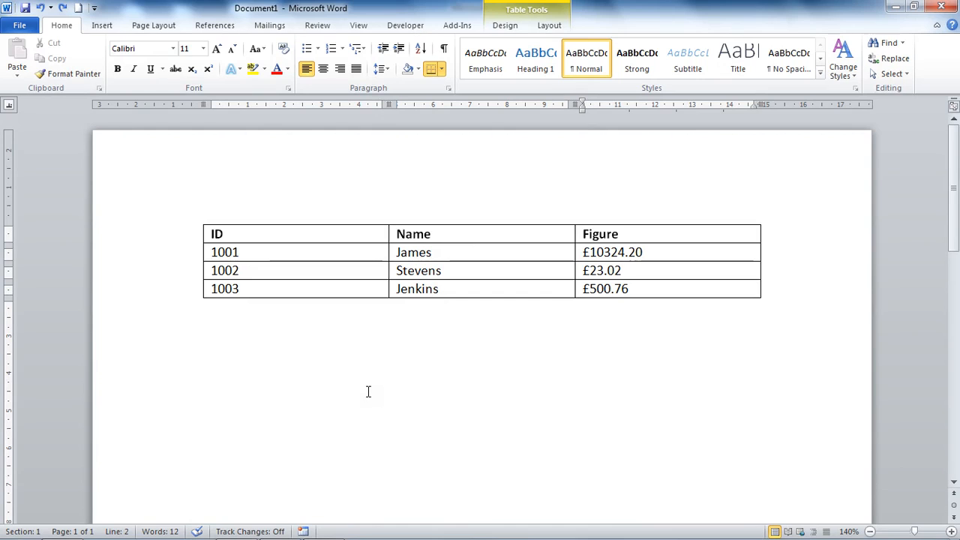
left_click(621, 271)
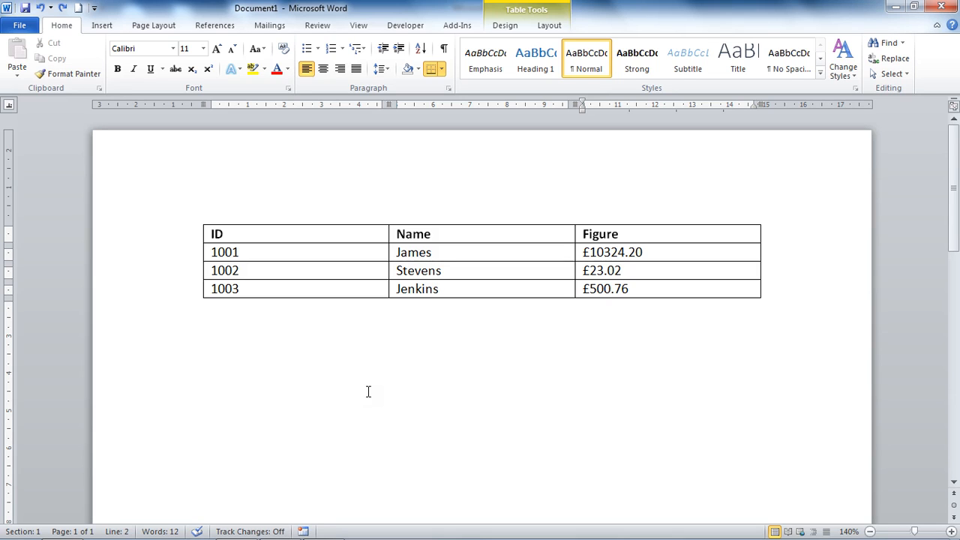
left_click(622, 270)
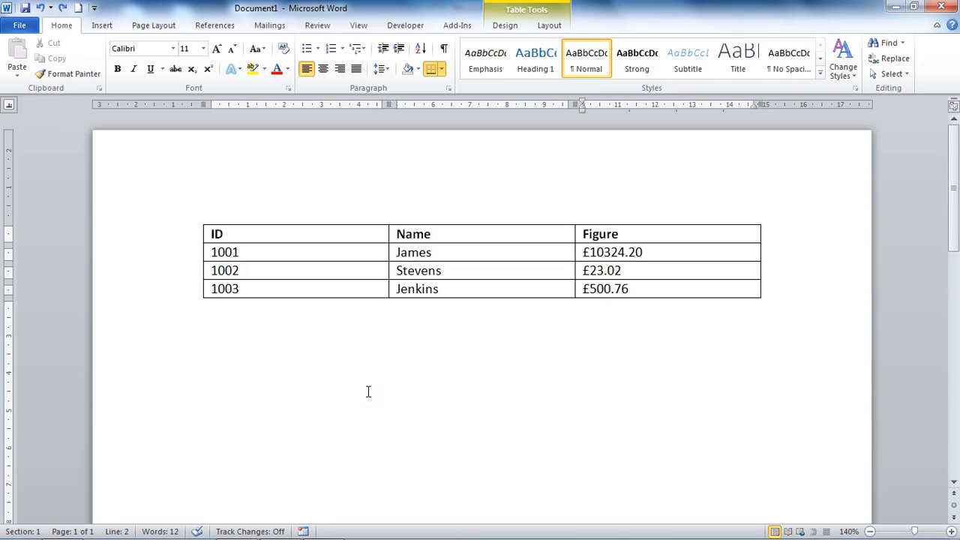
left_click(621, 269)
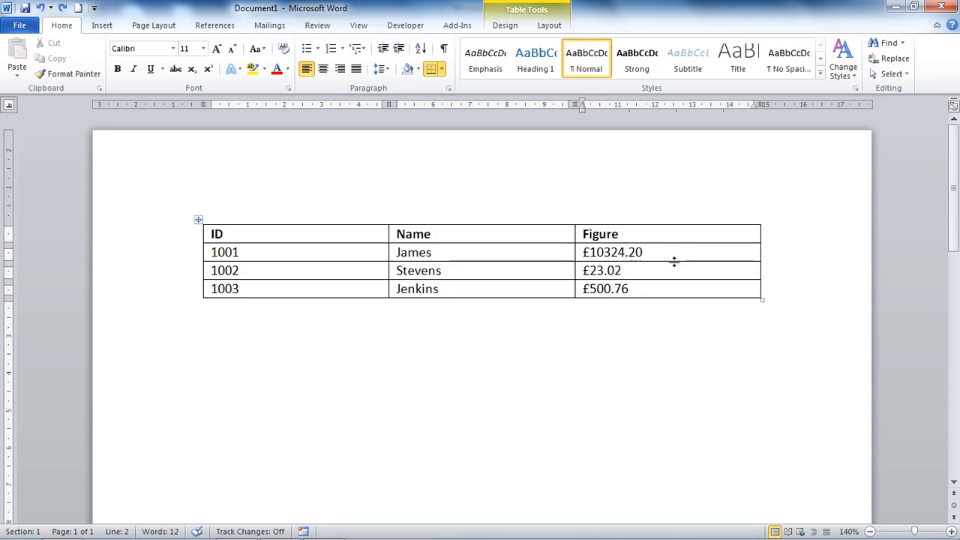
left_click(622, 270)
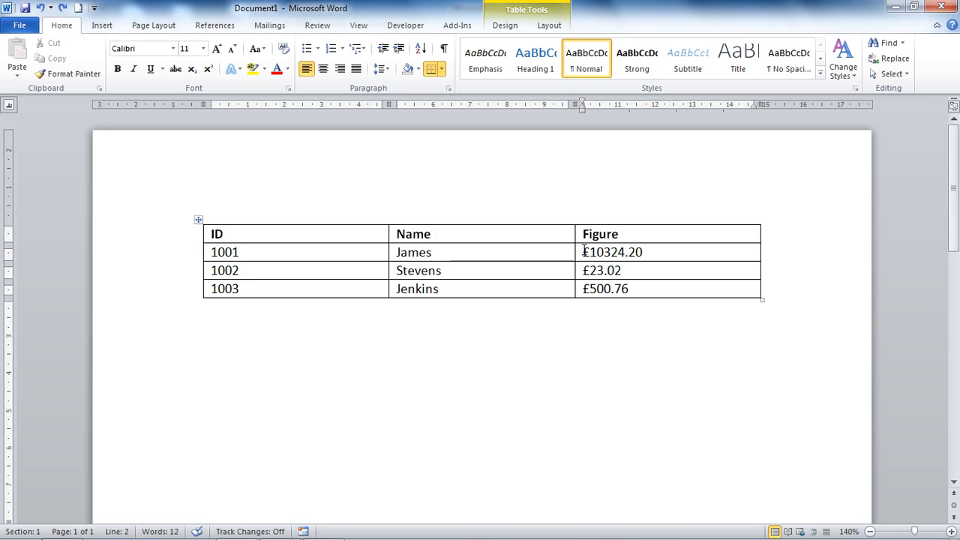
left_click(622, 270)
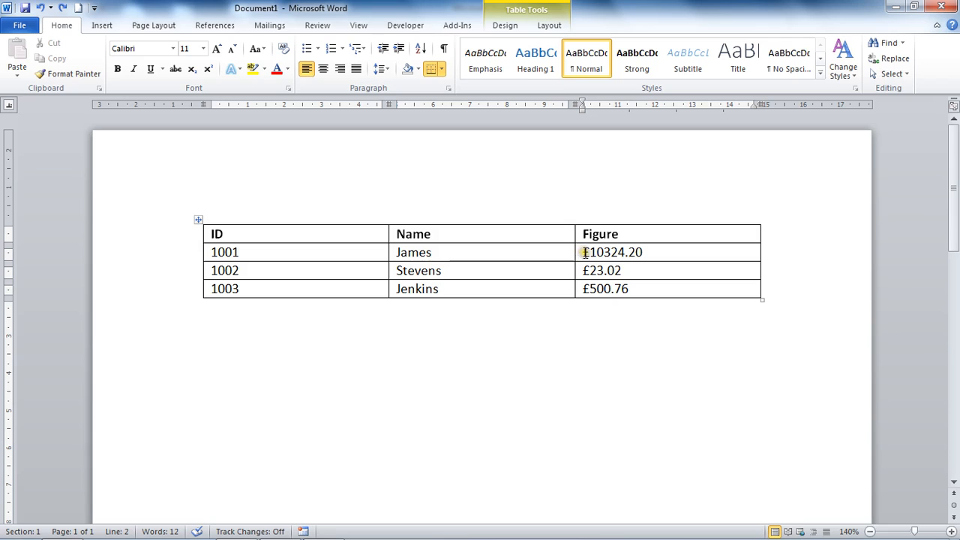
left_click_drag(584, 252, 630, 289)
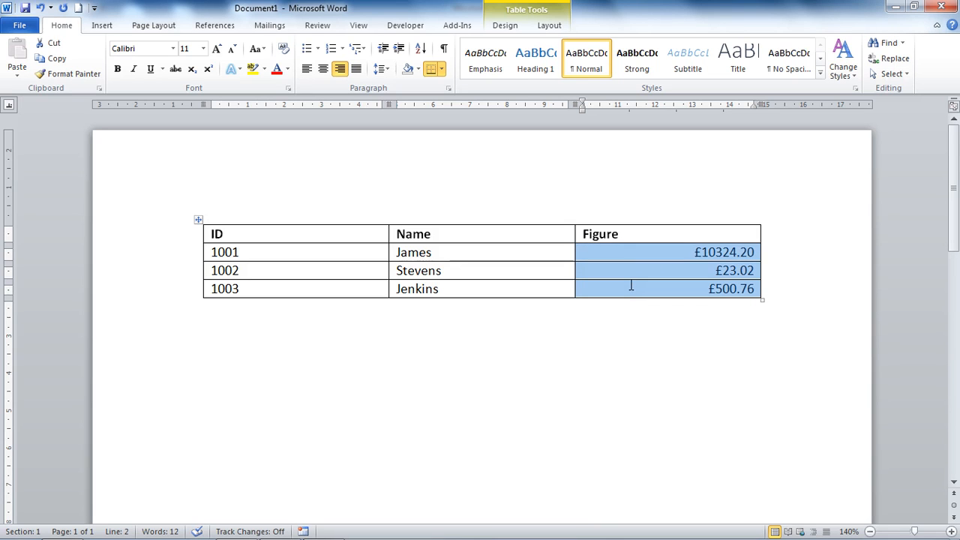
left_click(320, 68)
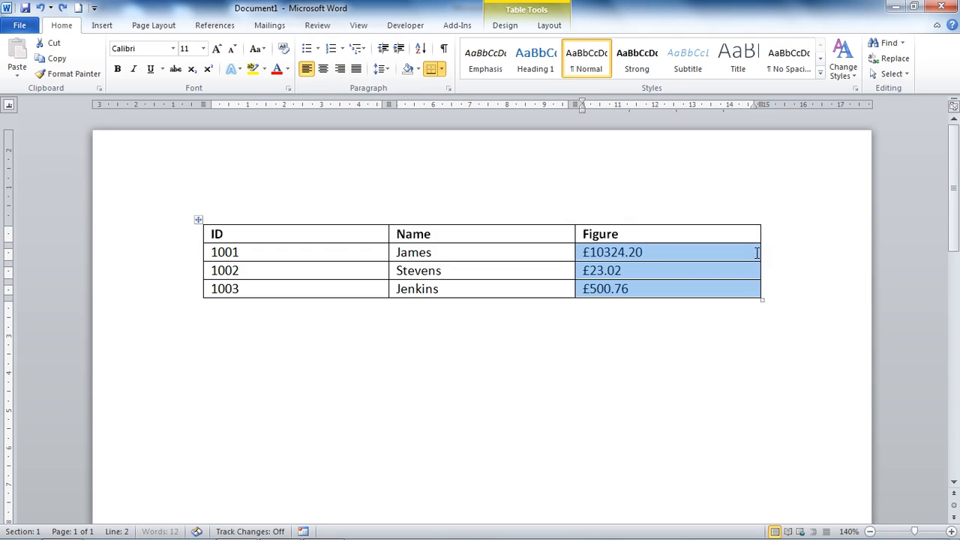
Step: Place the cursor in a figure cell and toggle the View Ruler button
left_click(704, 271)
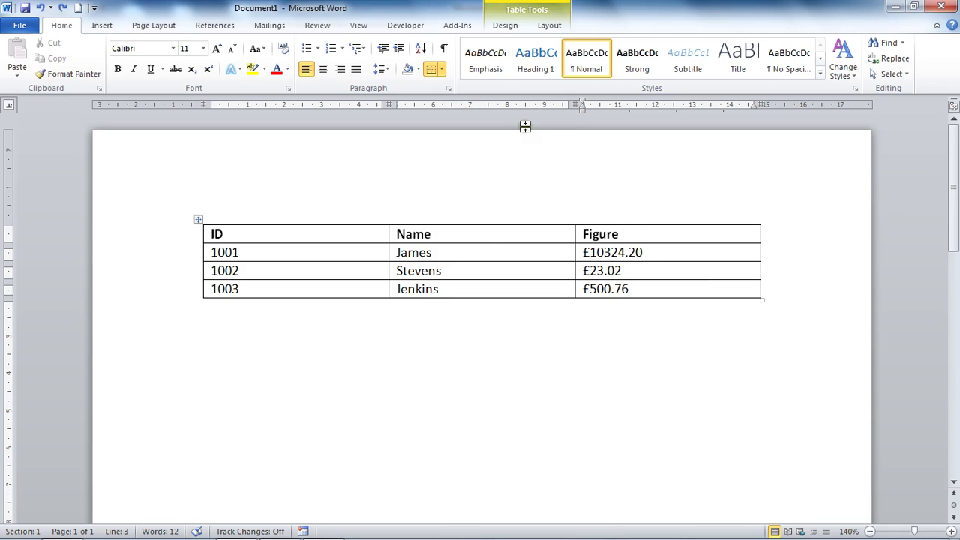
mouse_move(415, 105)
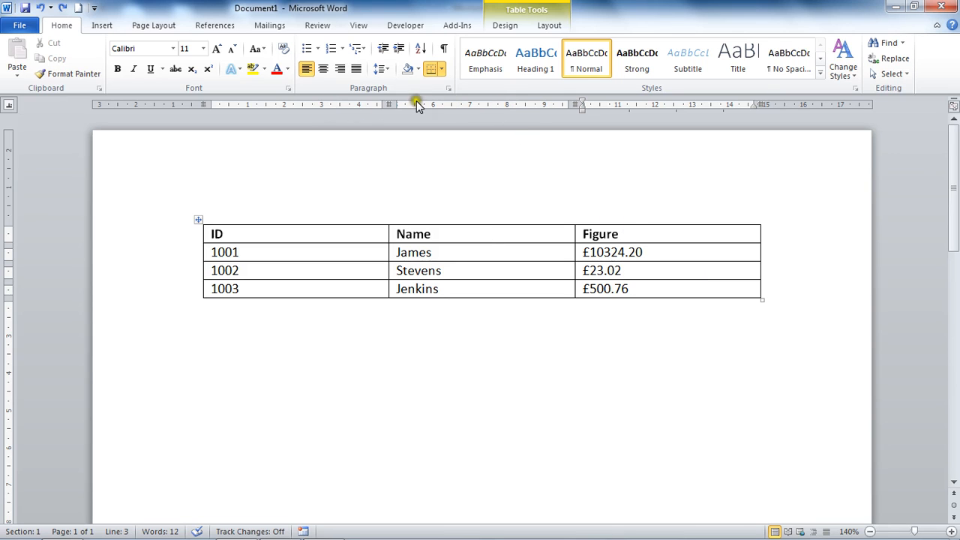
mouse_move(683, 105)
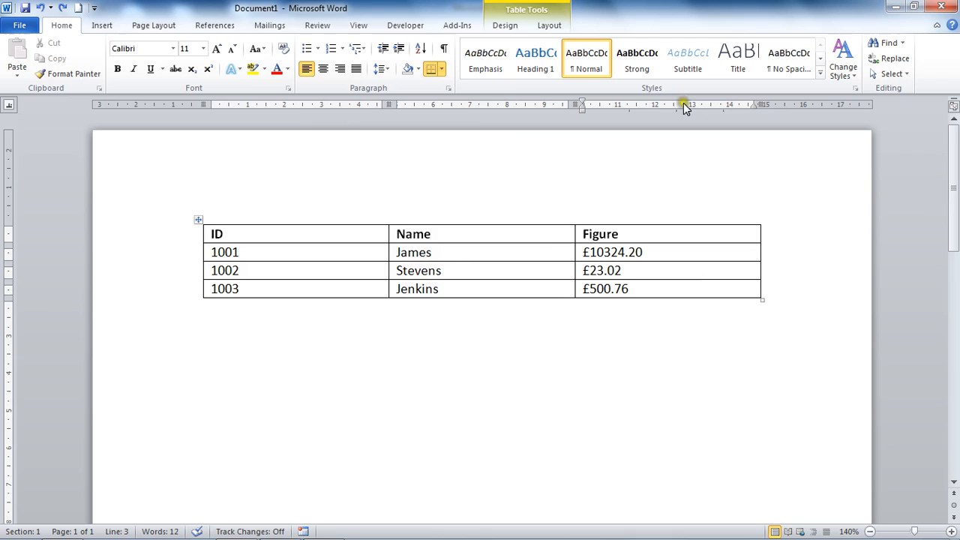
left_click(622, 270)
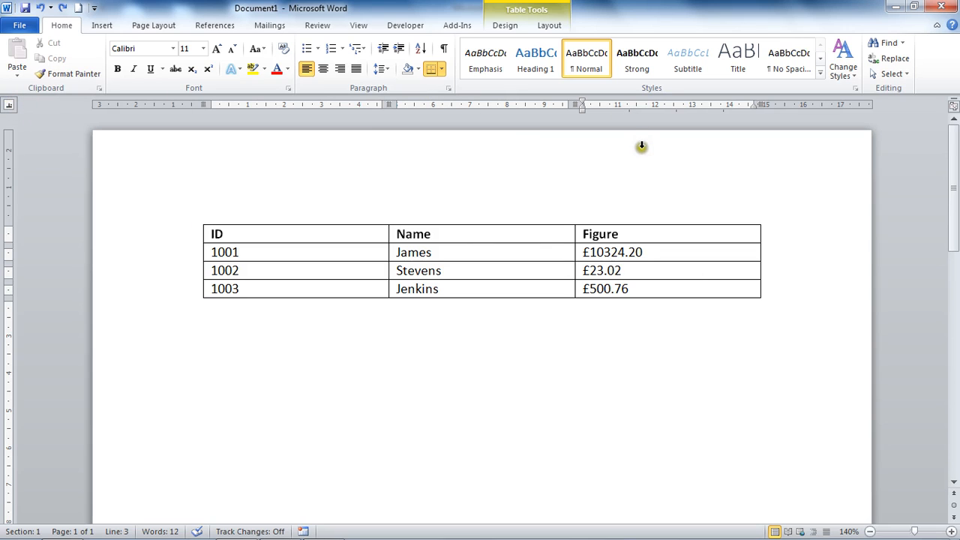
mouse_move(951, 106)
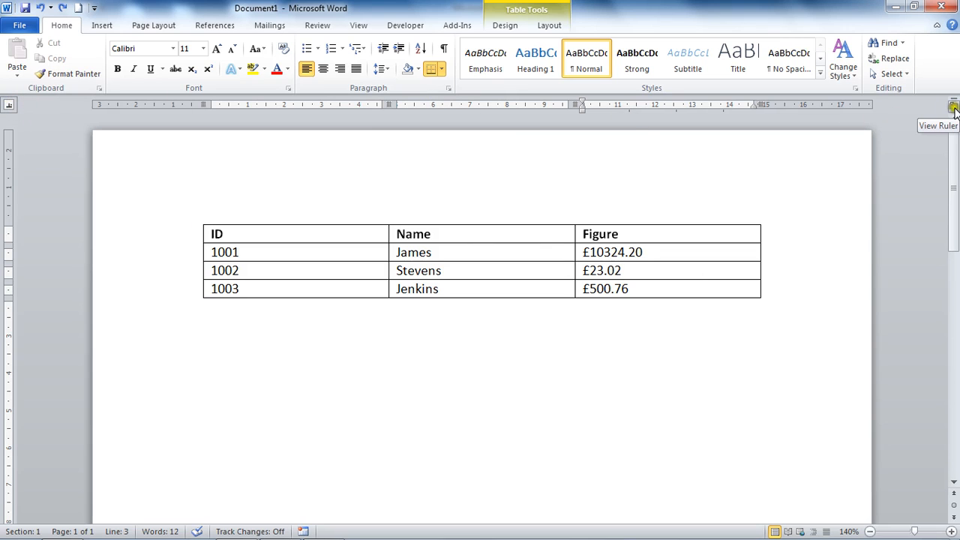
left_click(622, 270)
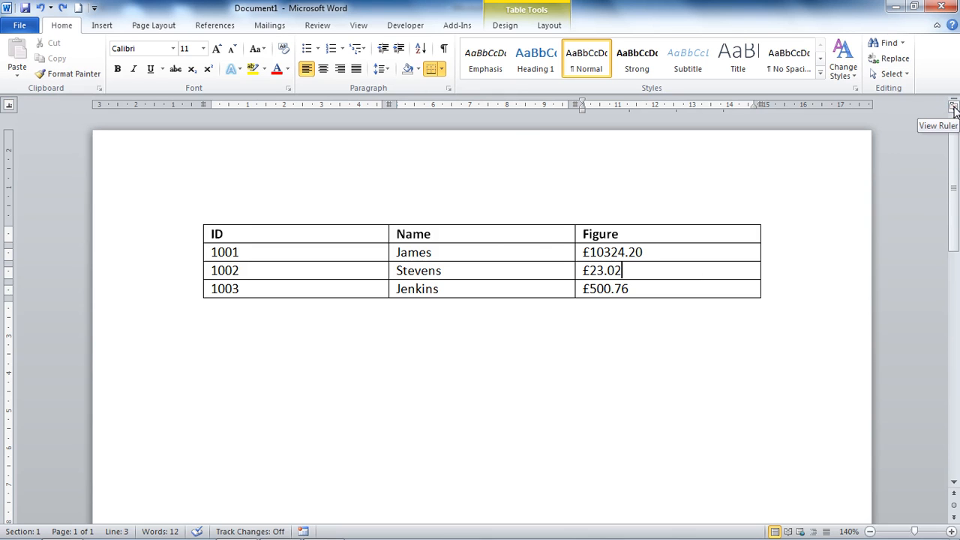
left_click(953, 108)
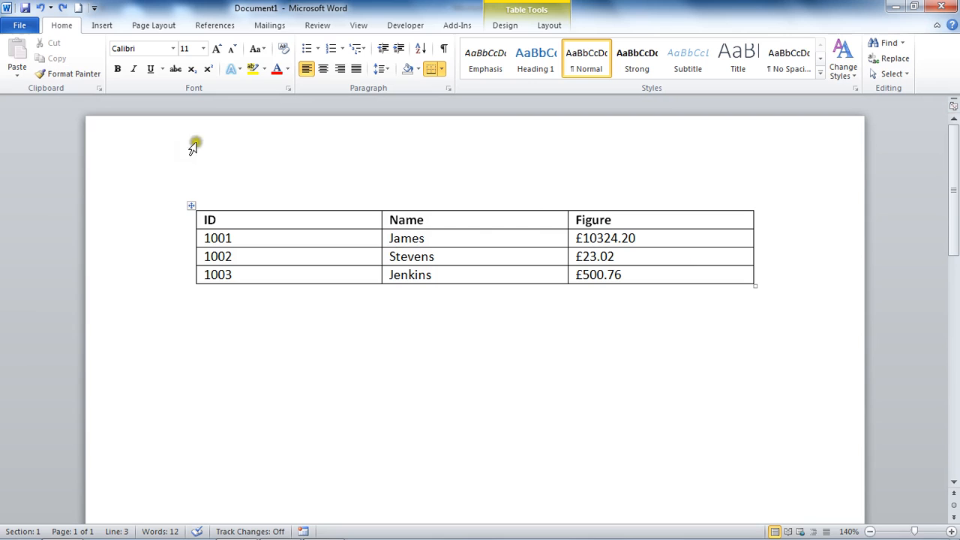
left_click(615, 256)
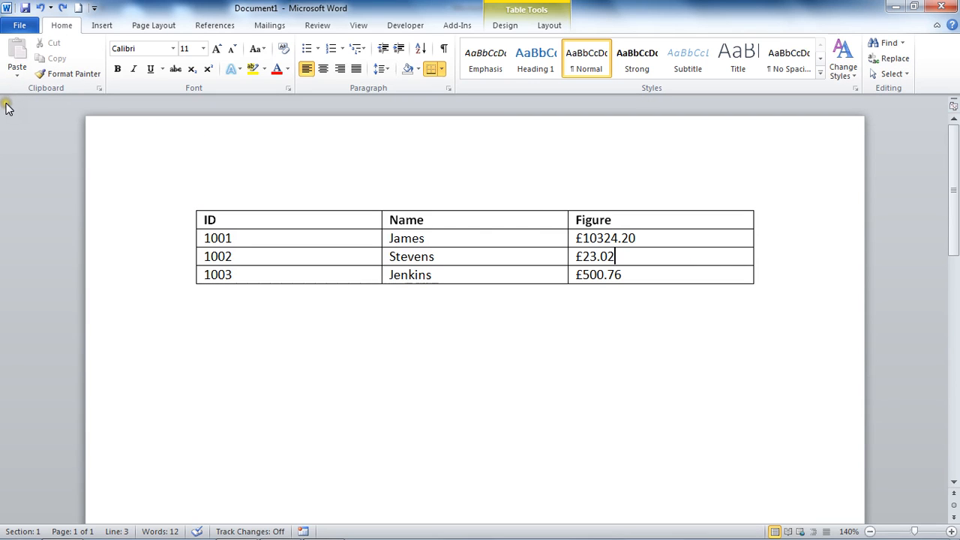
mouse_move(918, 121)
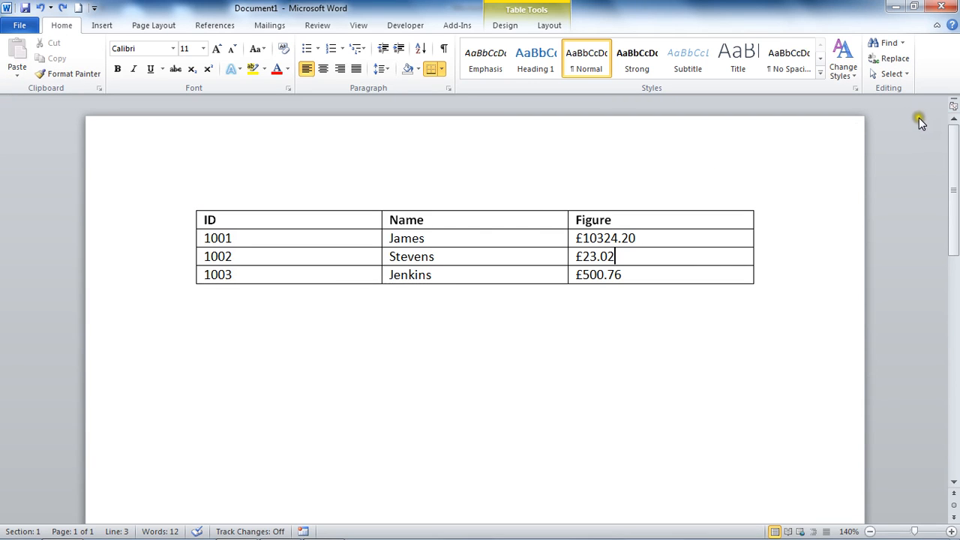
mouse_move(946, 111)
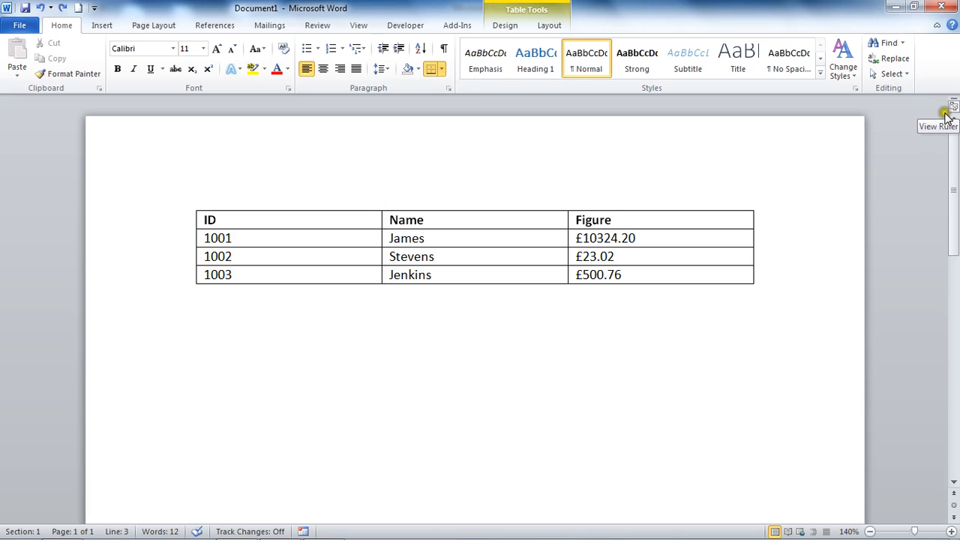
mouse_move(952, 114)
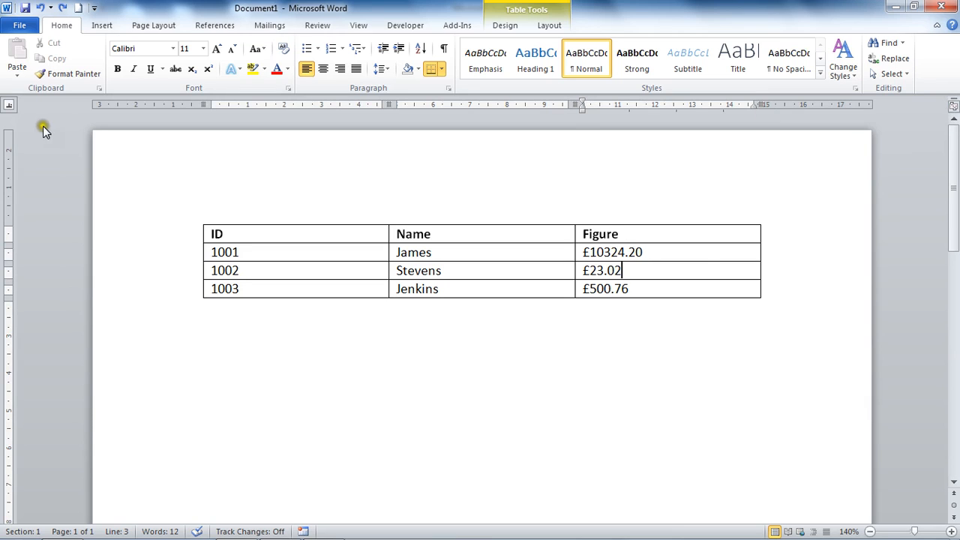
mouse_move(45, 146)
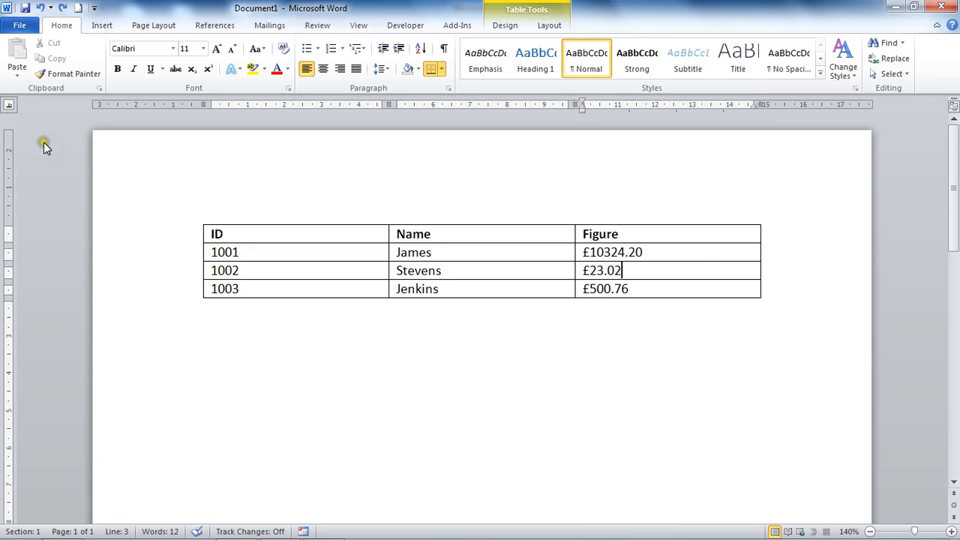
mouse_move(9, 105)
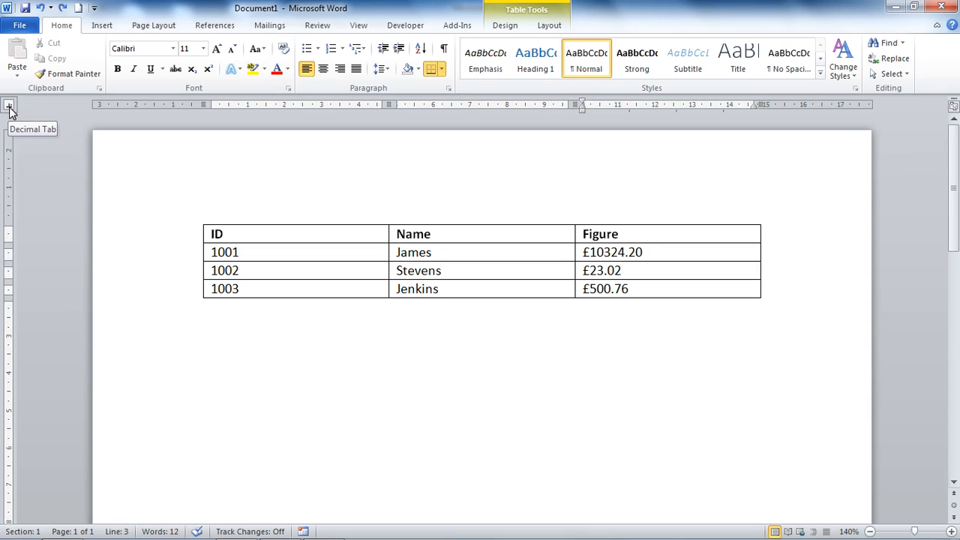
Step: Cycle the ruler's tab selector through the tab types until it shows Decimal Tab
left_click(621, 270)
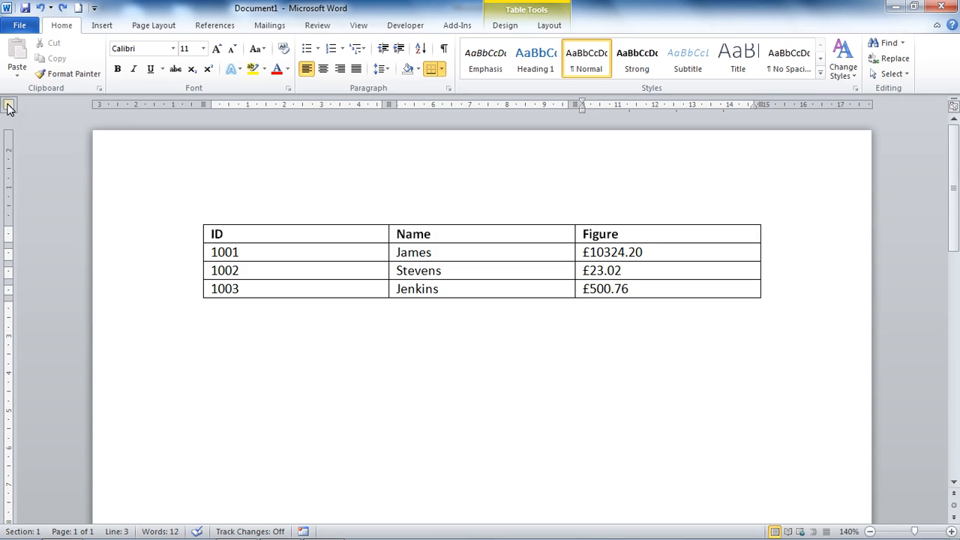
mouse_move(26, 127)
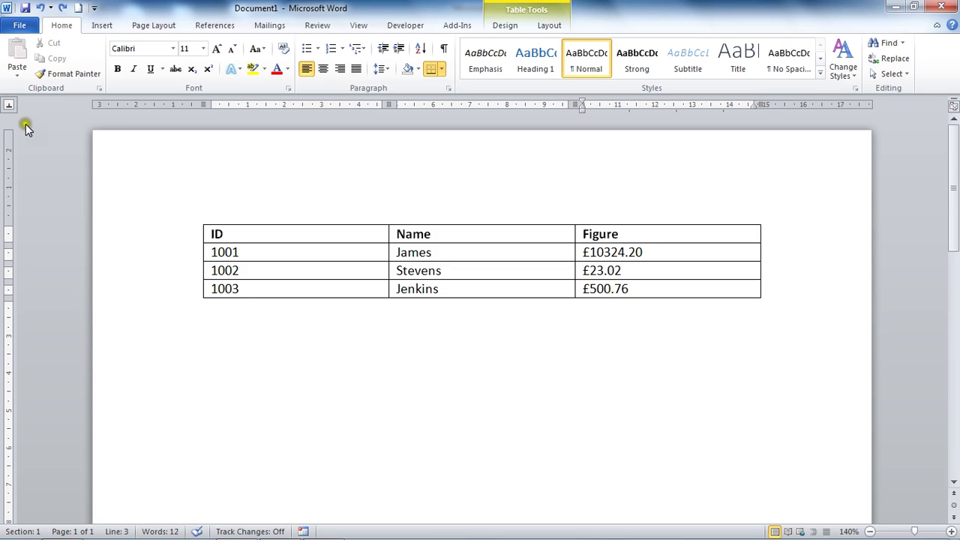
mouse_move(61, 148)
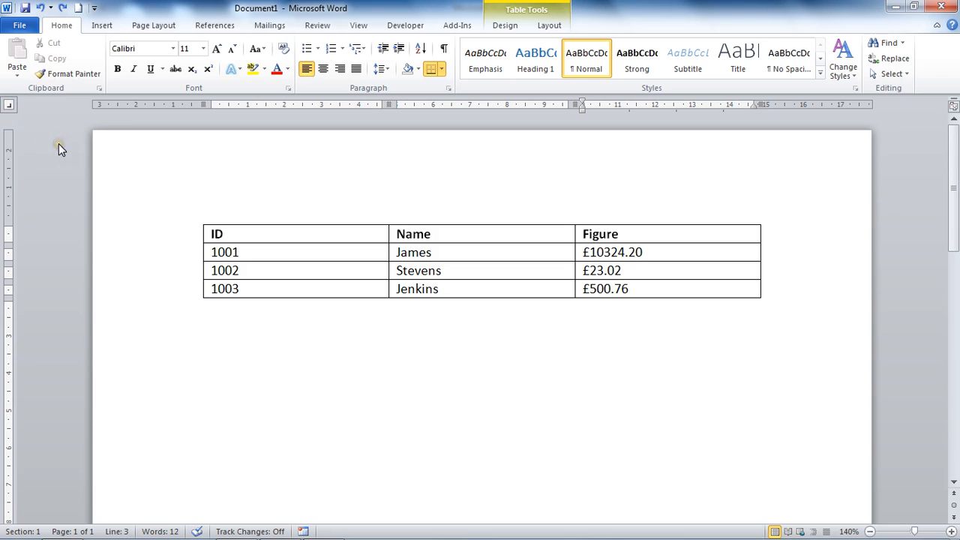
mouse_move(9, 111)
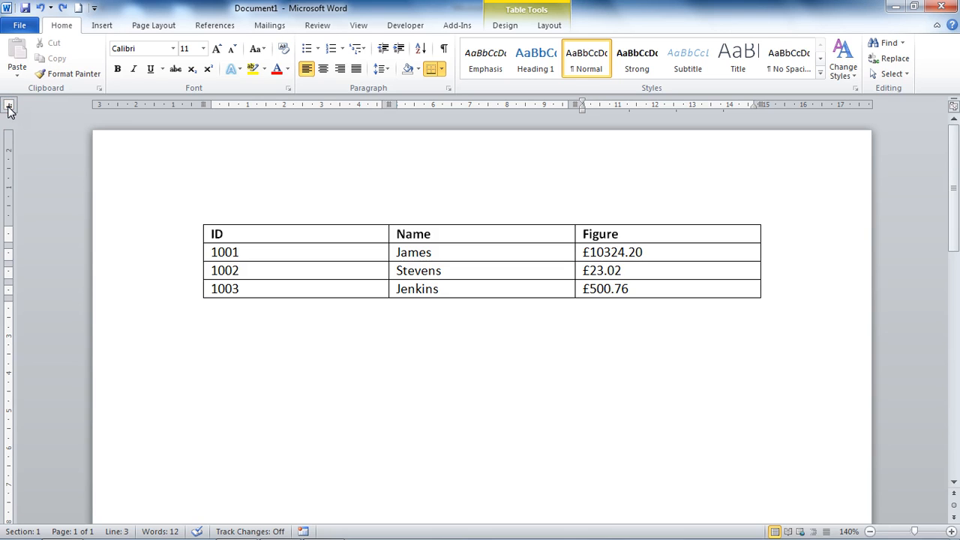
left_click(615, 270)
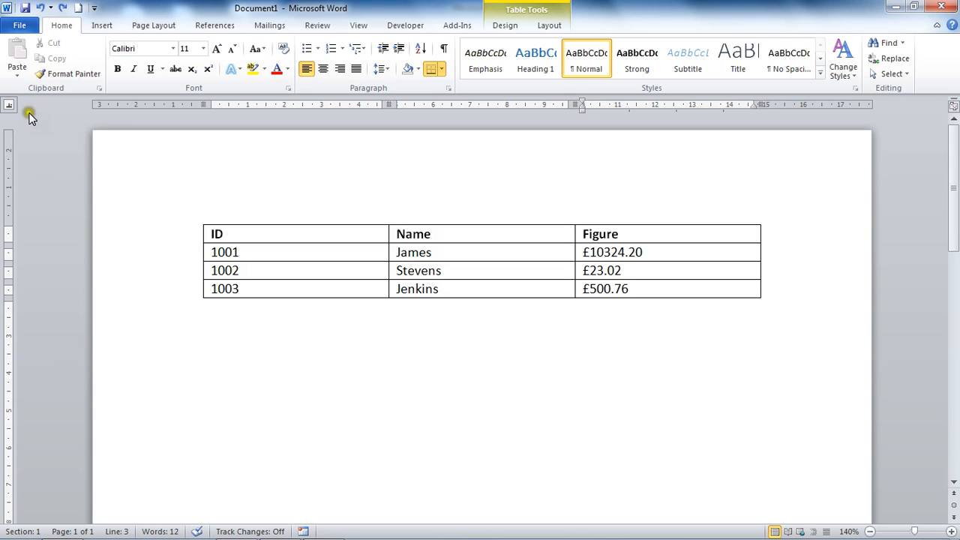
mouse_move(9, 105)
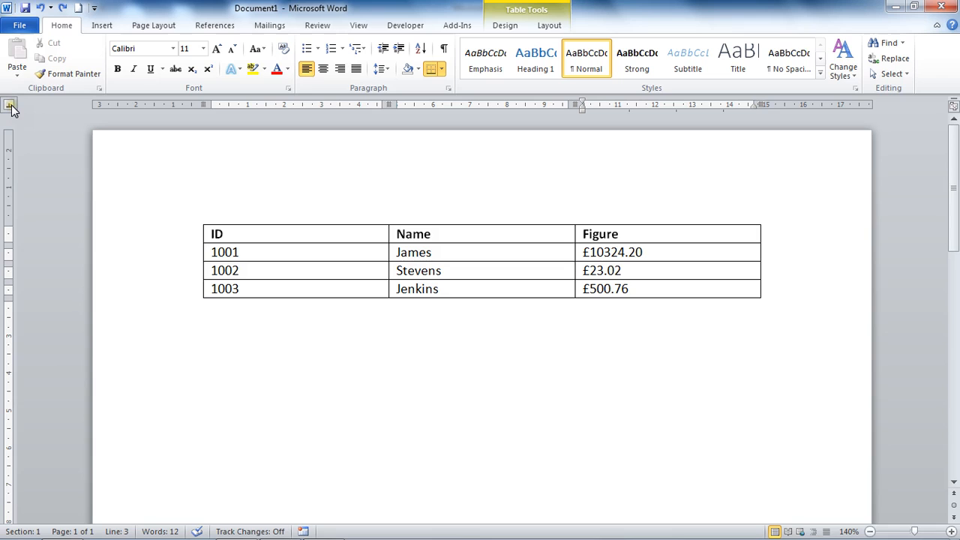
mouse_move(10, 105)
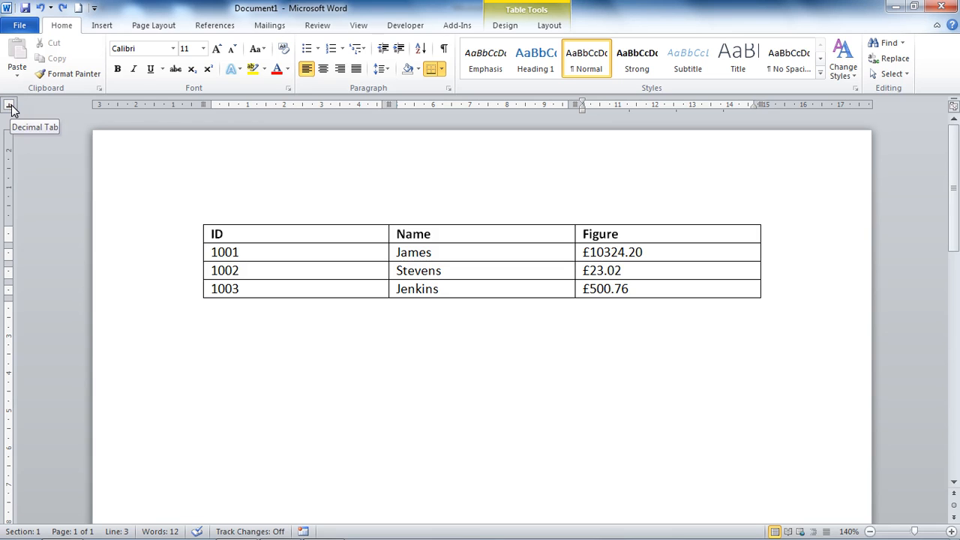
mouse_move(81, 182)
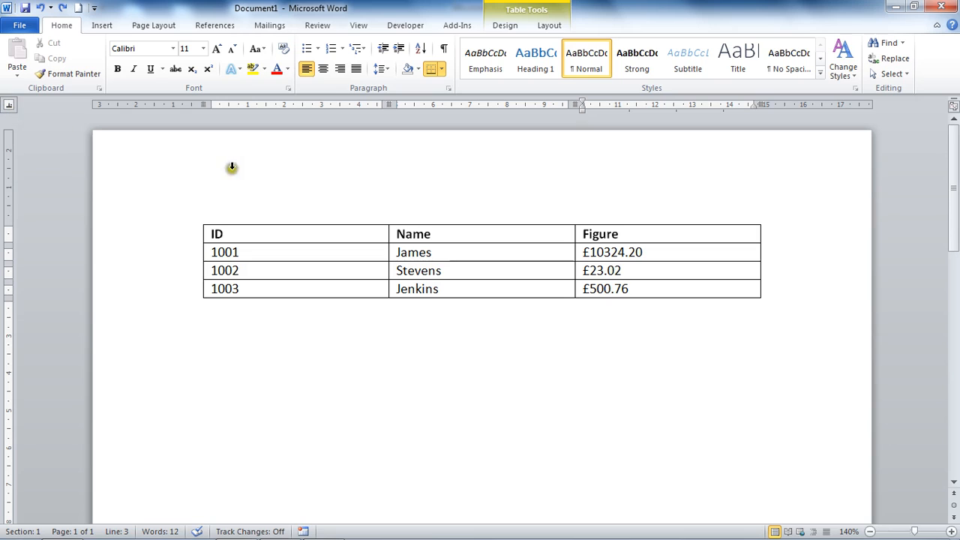
left_click(621, 270)
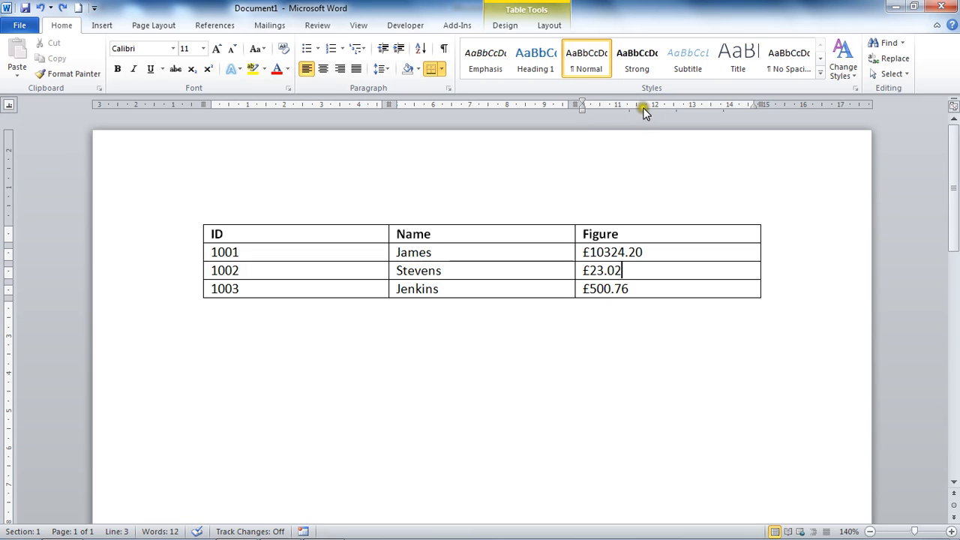
mouse_move(641, 111)
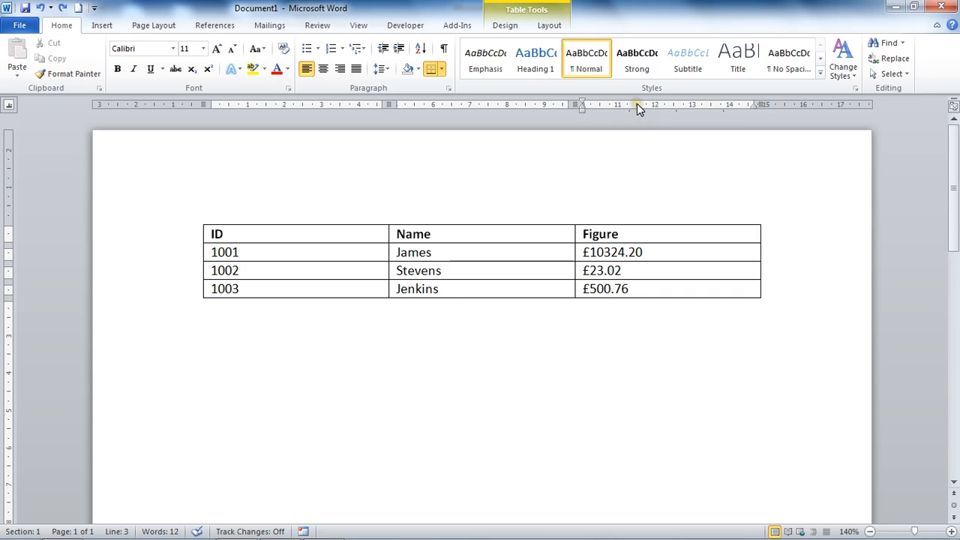
mouse_move(648, 111)
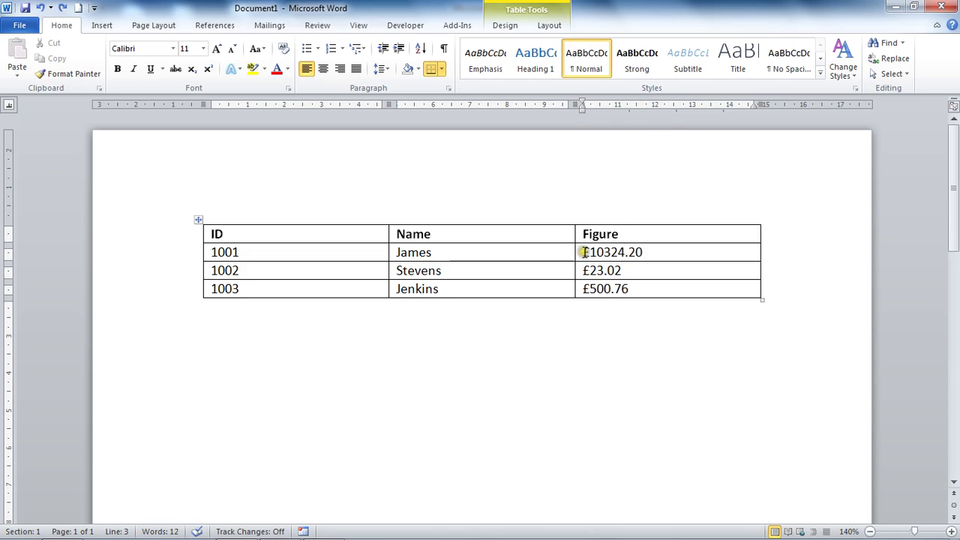
Step: Select the three pound amounts in the Figure column
left_click_drag(583, 252, 630, 289)
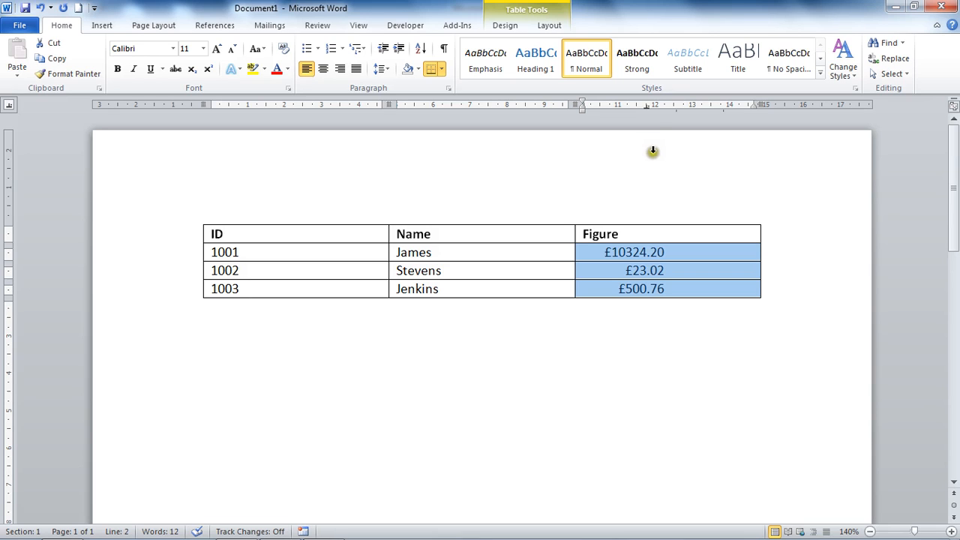
mouse_move(647, 114)
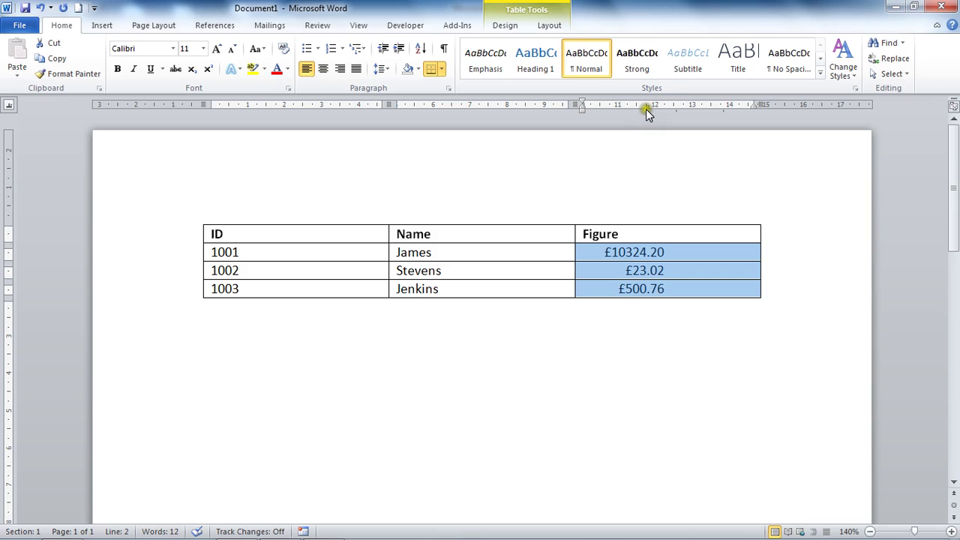
mouse_move(649, 113)
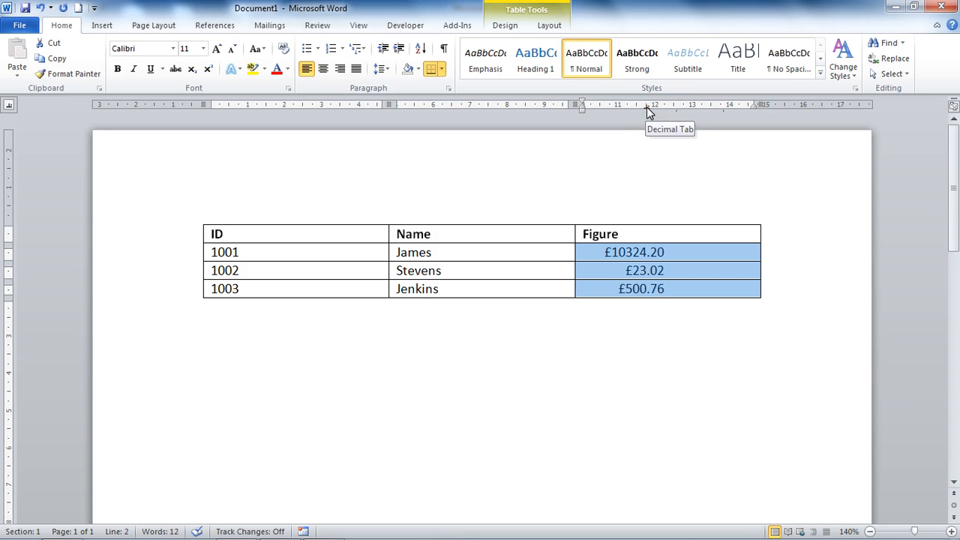